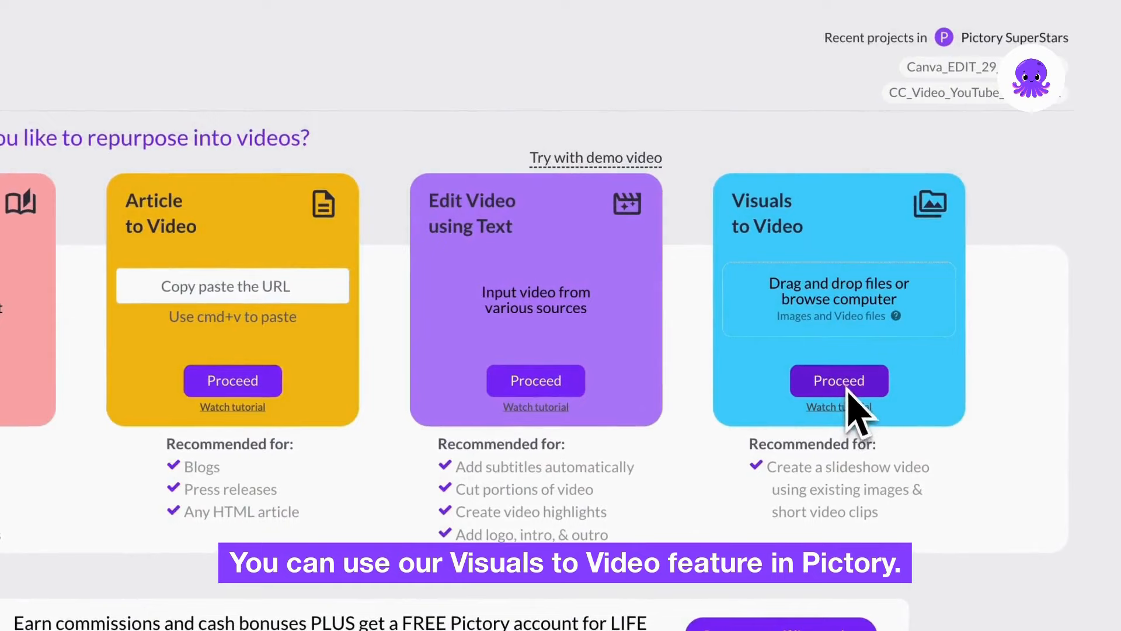
Start a Visuals to Video project and upload House 1–5.jpg
left_click(838, 379)
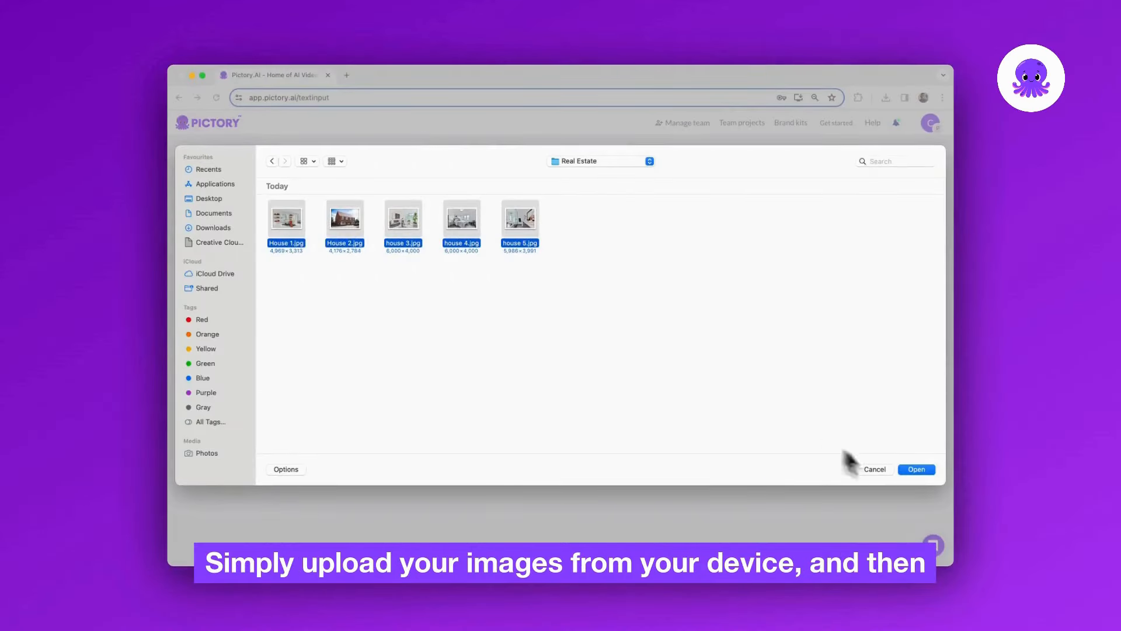
left_click(916, 469)
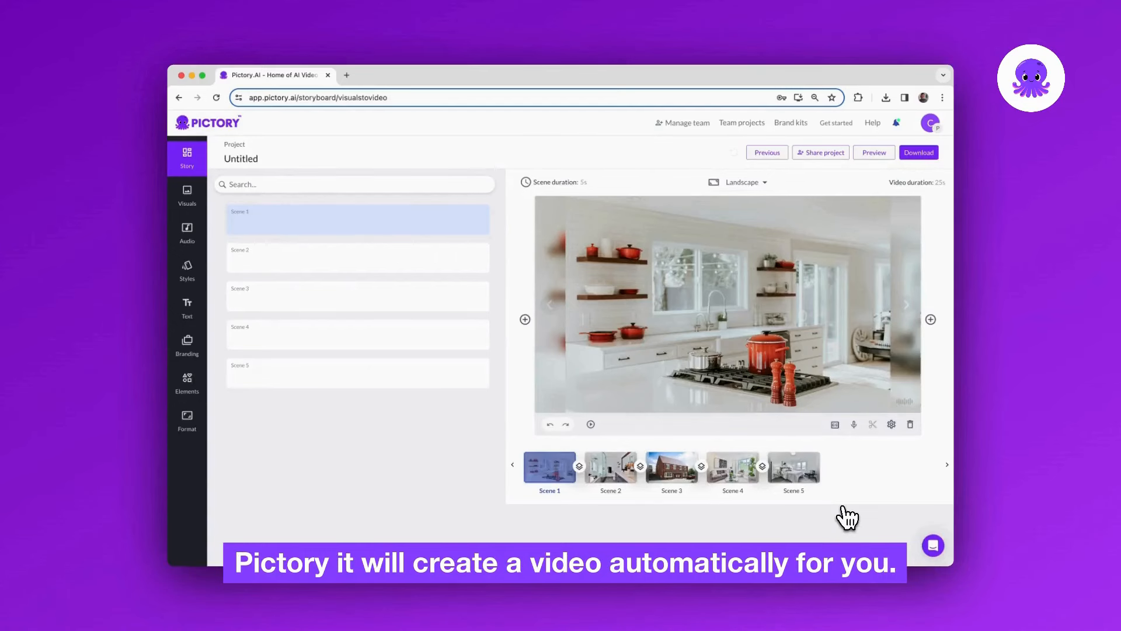
mouse_move(414, 500)
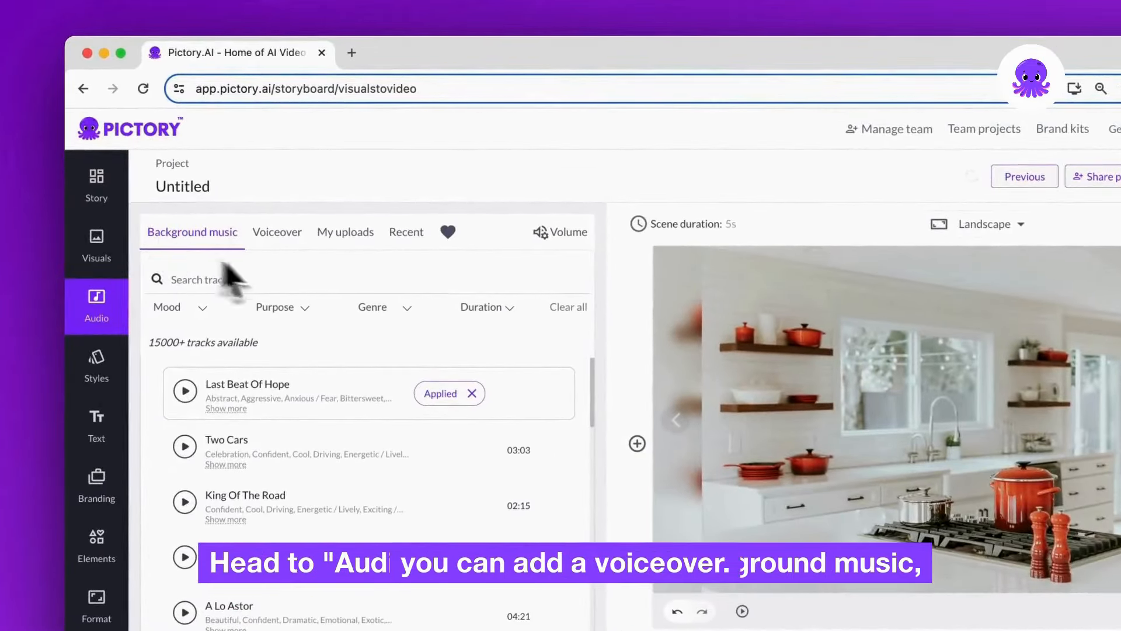
Review the generated storyboard's audio and branding options
left_click(276, 232)
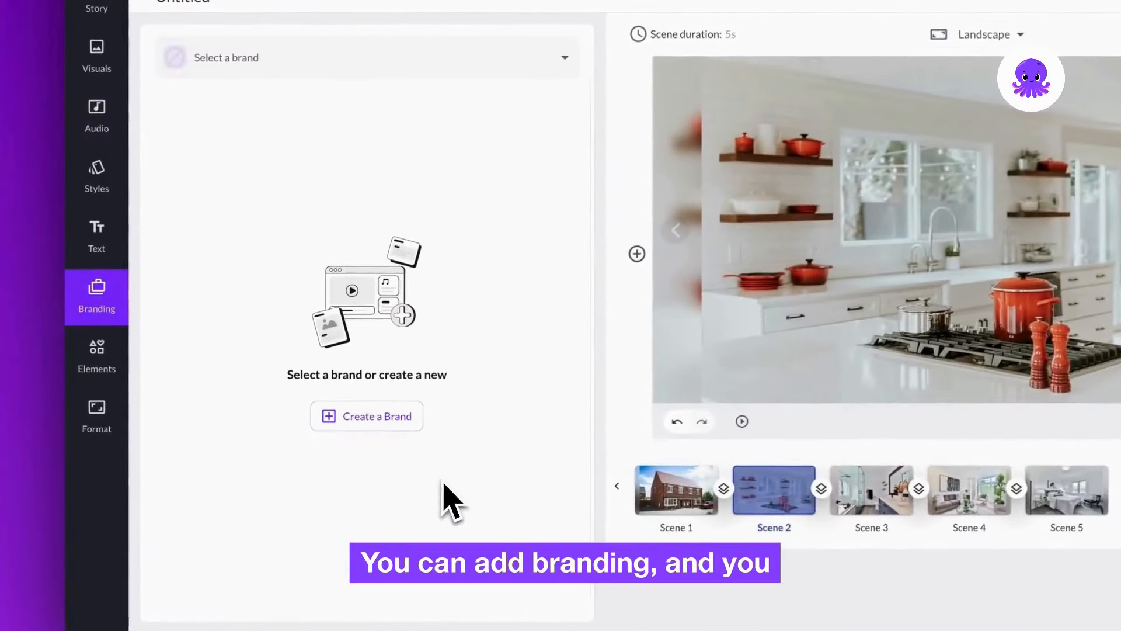
left_click(96, 176)
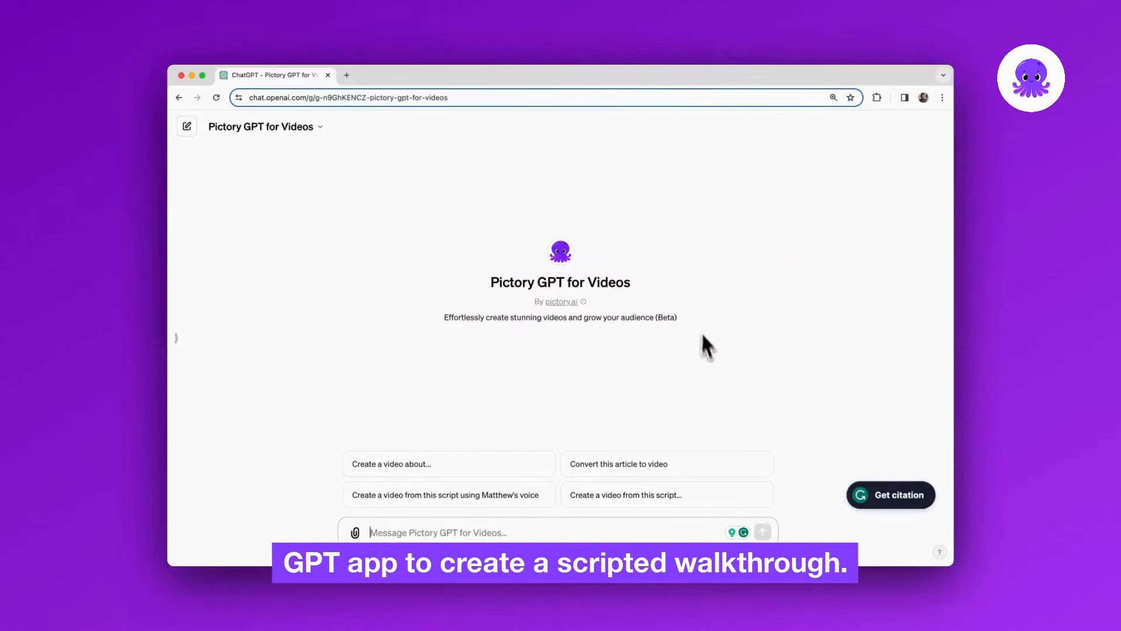
Ask Pictory GPT to create a marketing video from the attached property PDF
type("Take the information from this document and create a marketing video from this property")
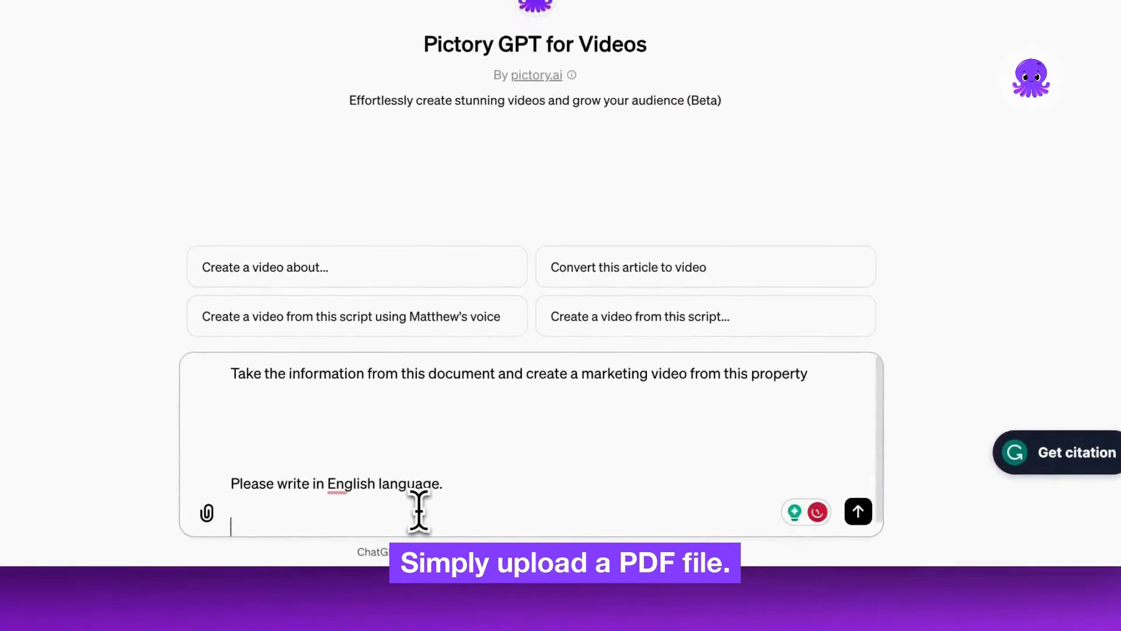
left_click(858, 512)
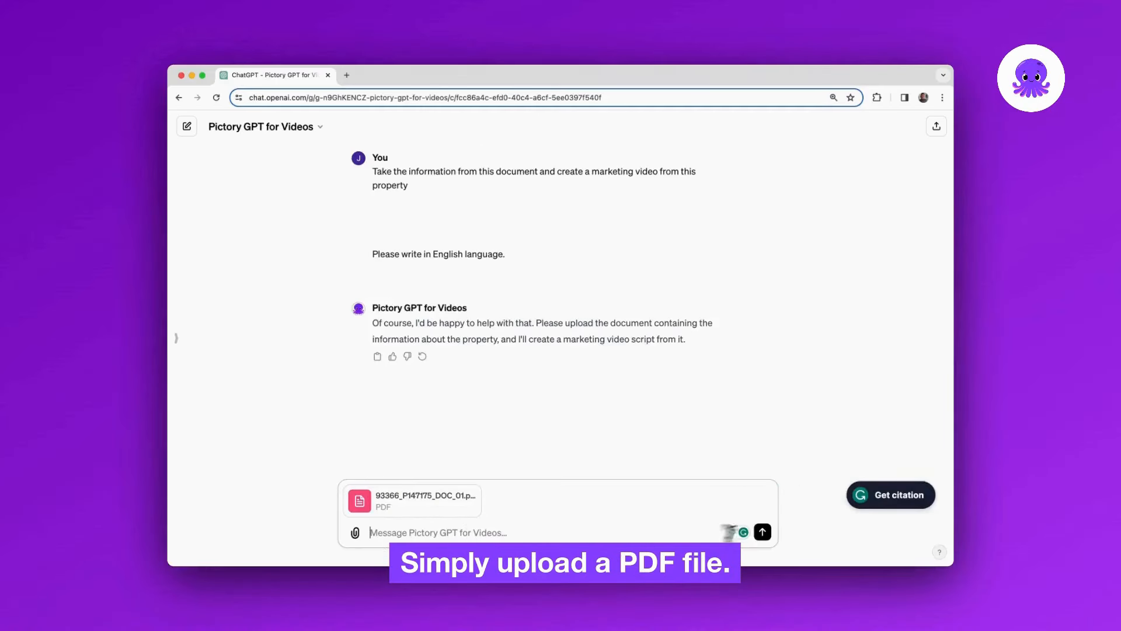
left_click(761, 532)
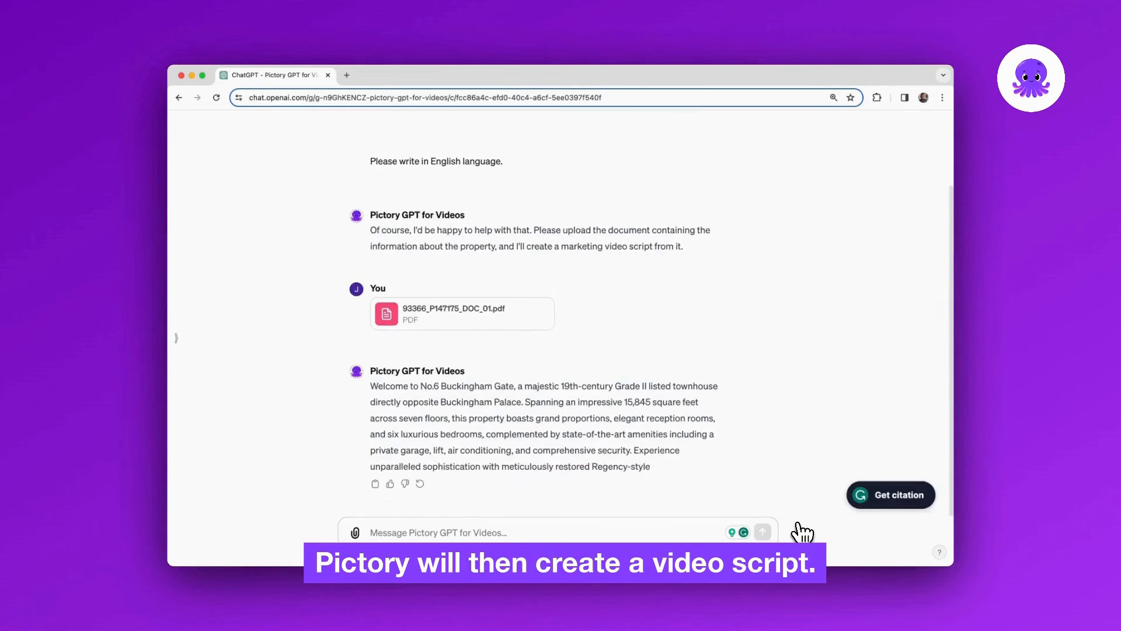
scroll("down", 3)
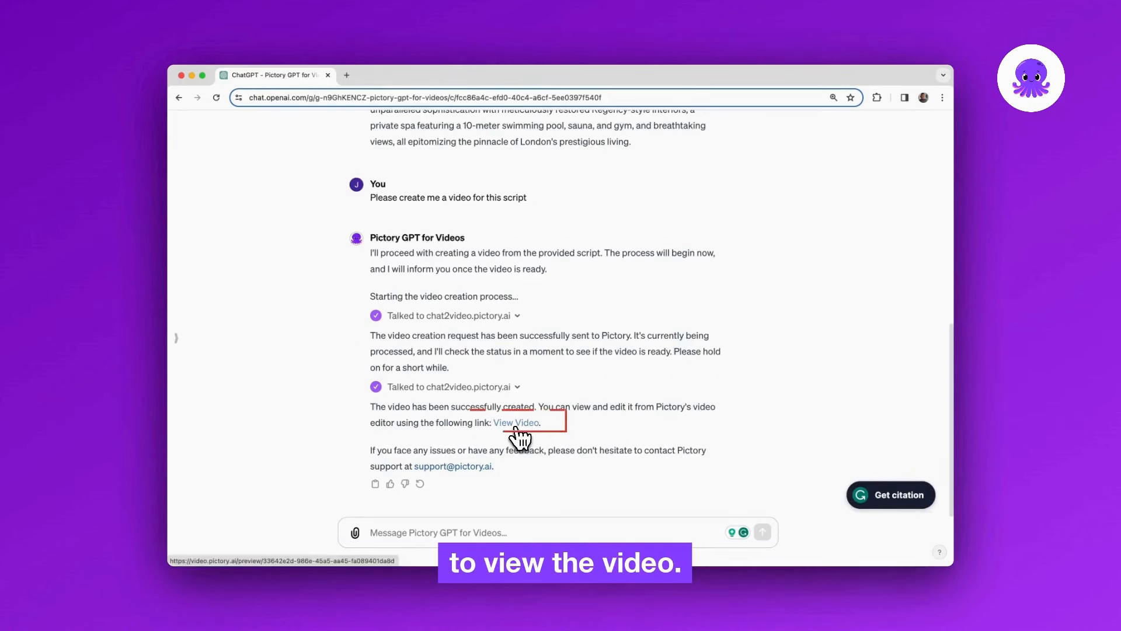
Open the finished video's preview via the View Video link
left_click(516, 423)
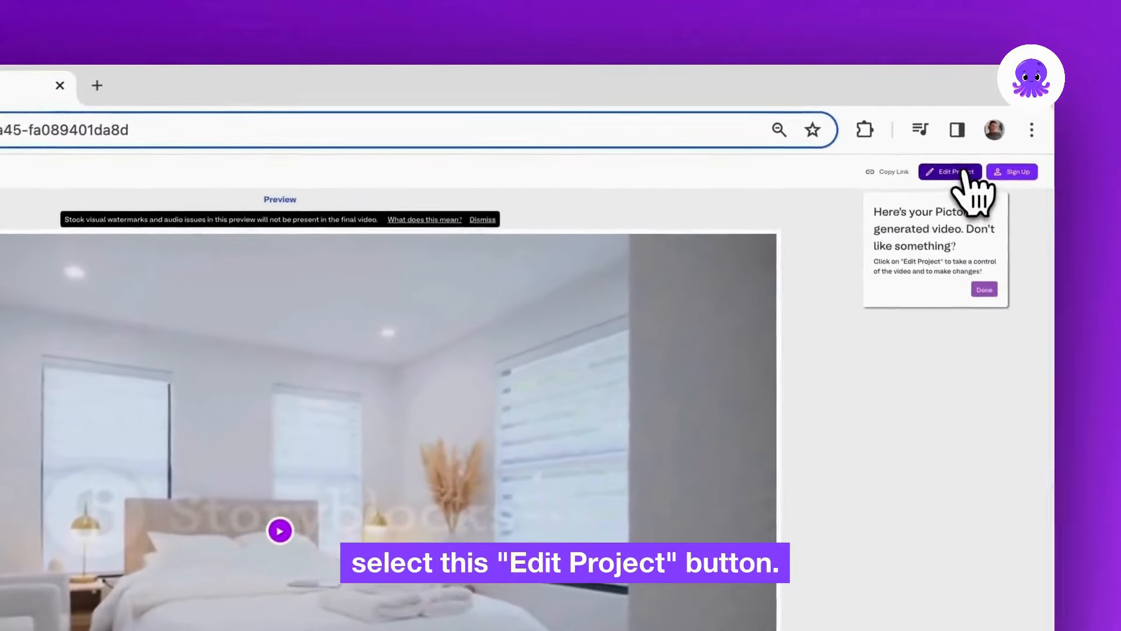
Open the Buckingham Gate video project in the storyboard editor
left_click(950, 172)
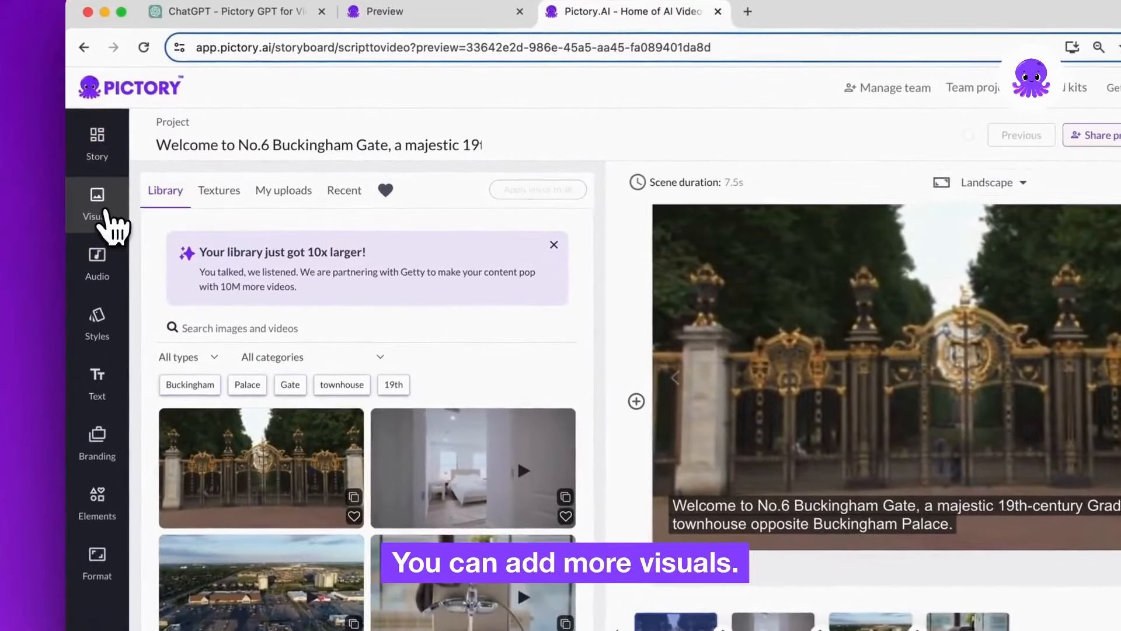
Show the project's background music and AI voiceover options
left_click(97, 265)
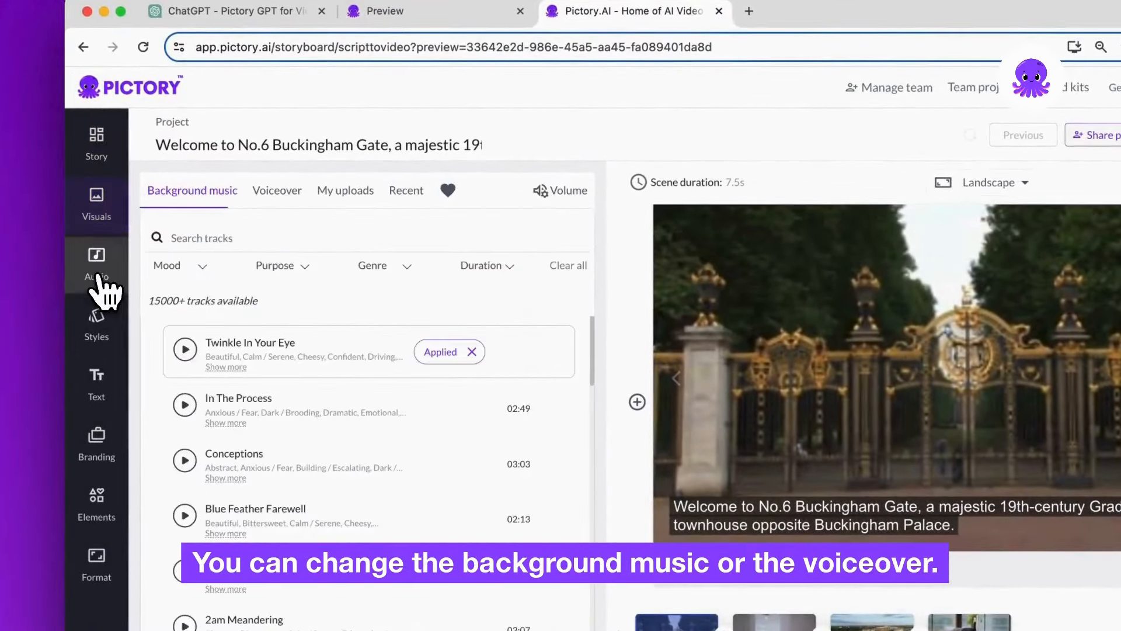
left_click(277, 190)
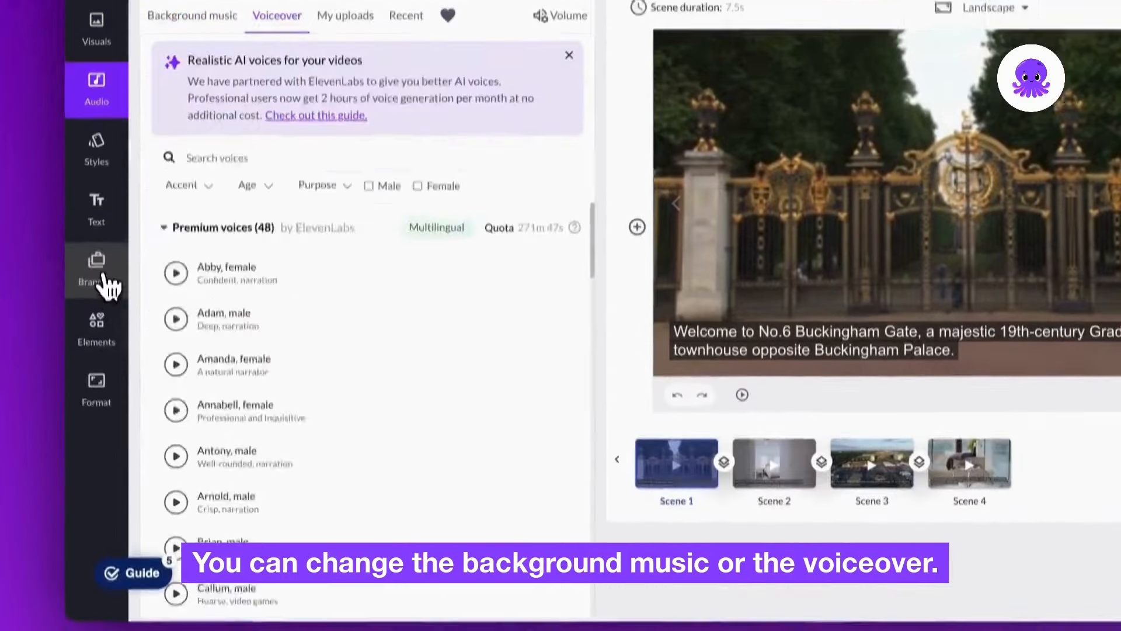